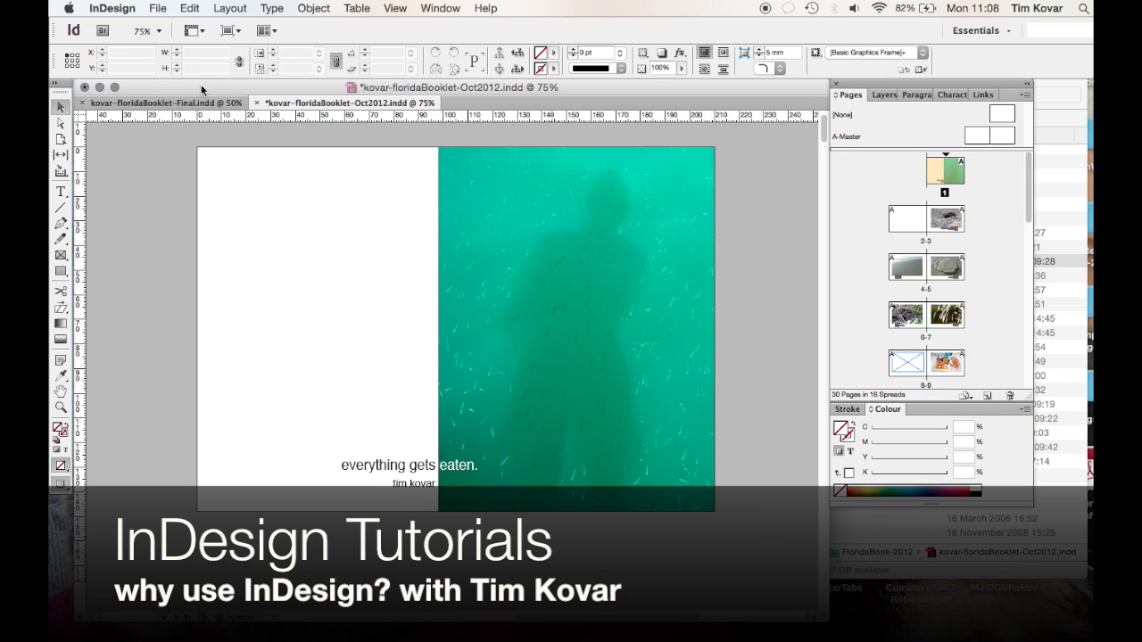
{"action": "mouse_move", "coordinate": [241, 92]}
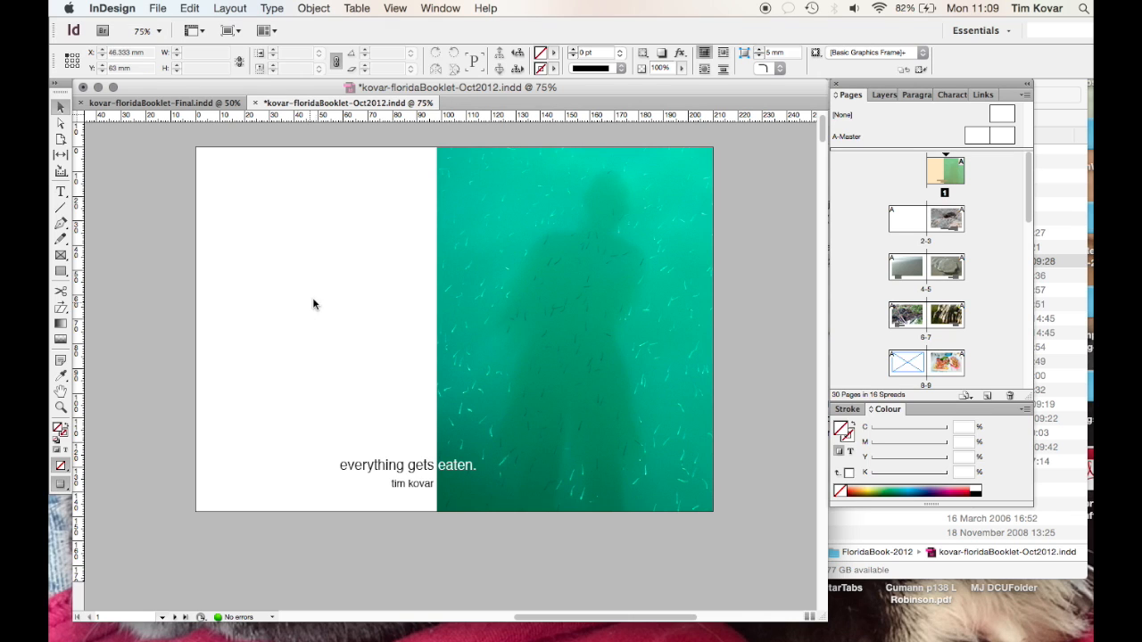
{"action": "mouse_move", "coordinate": [390, 383]}
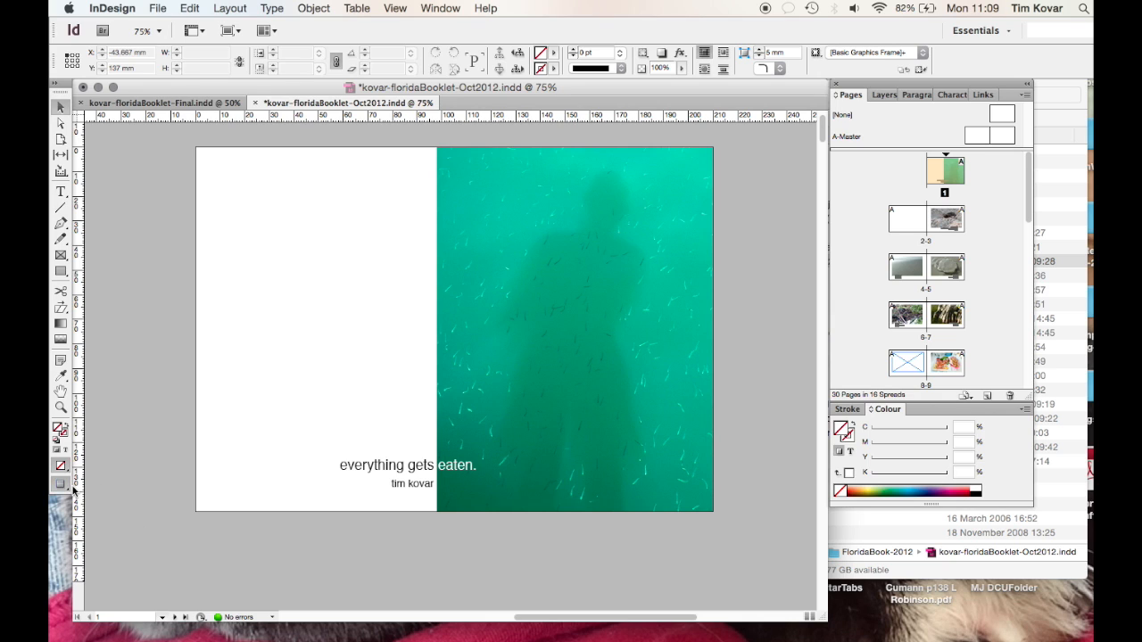
- Switch the screen mode to Normal so guides, frame edges and bleed show on the cover spread
{"action": "left_click", "coordinate": [61, 489]}
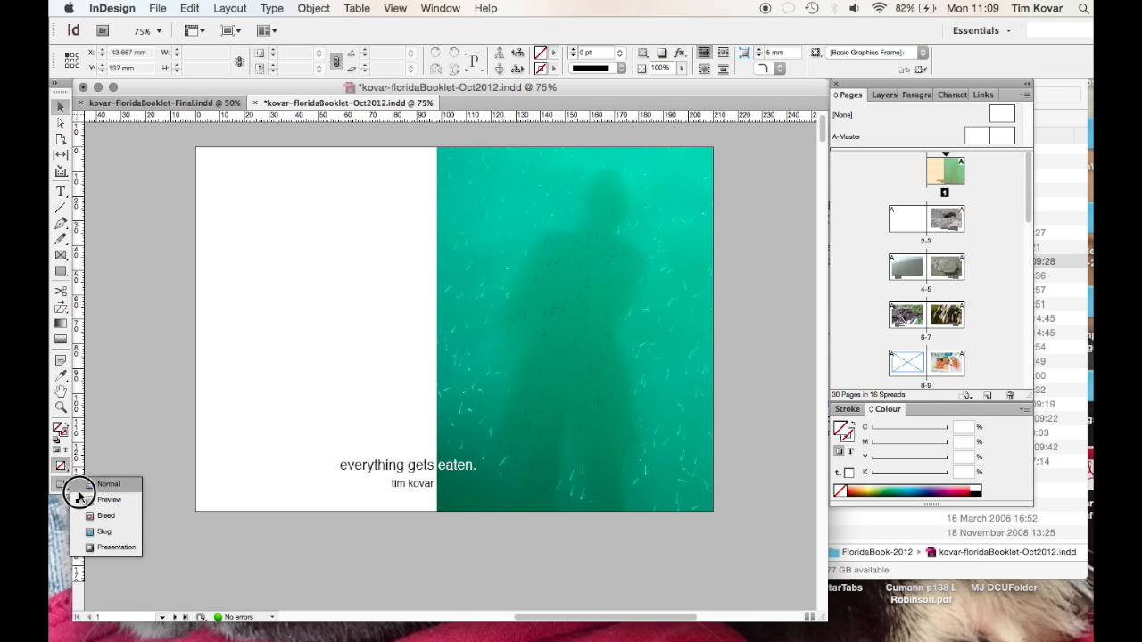
{"action": "left_click", "coordinate": [108, 483]}
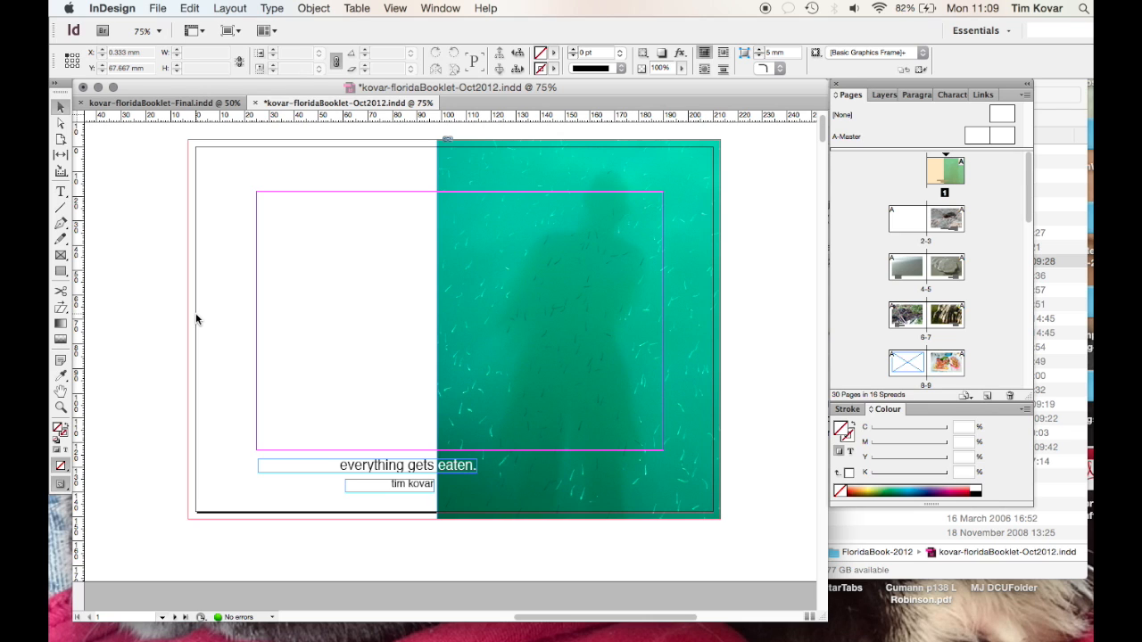
- Bring up Document Setup showing 30 A5 facing pages, 210 × 148 mm, 3 mm bleed
{"action": "left_click", "coordinate": [157, 8]}
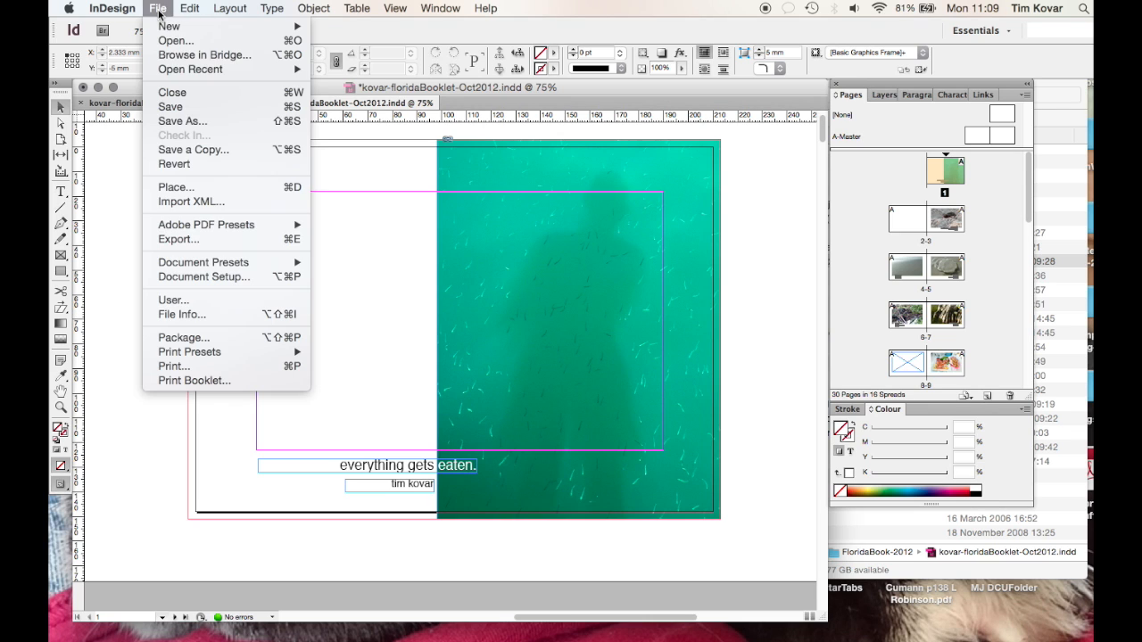
{"action": "mouse_move", "coordinate": [203, 276]}
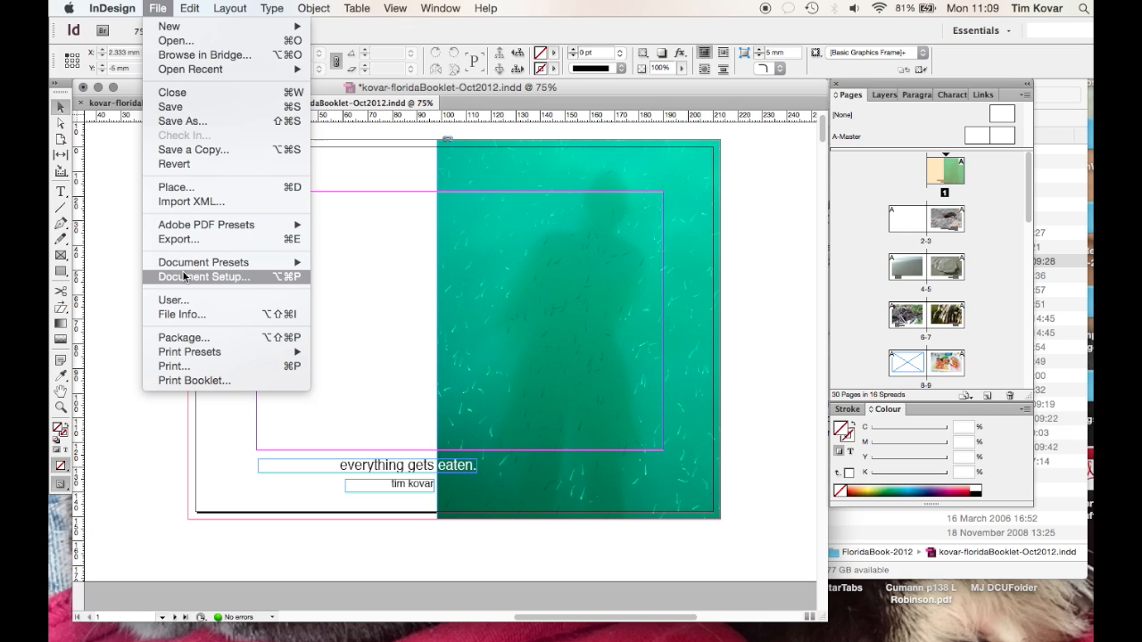
{"action": "left_click", "coordinate": [203, 277]}
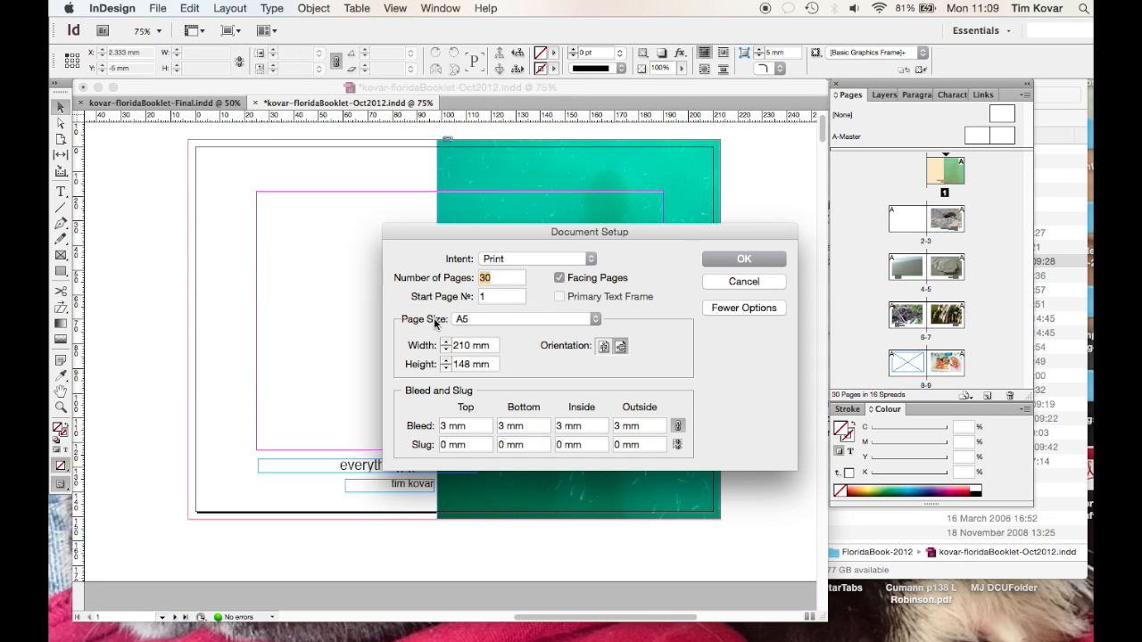
{"action": "mouse_move", "coordinate": [470, 327]}
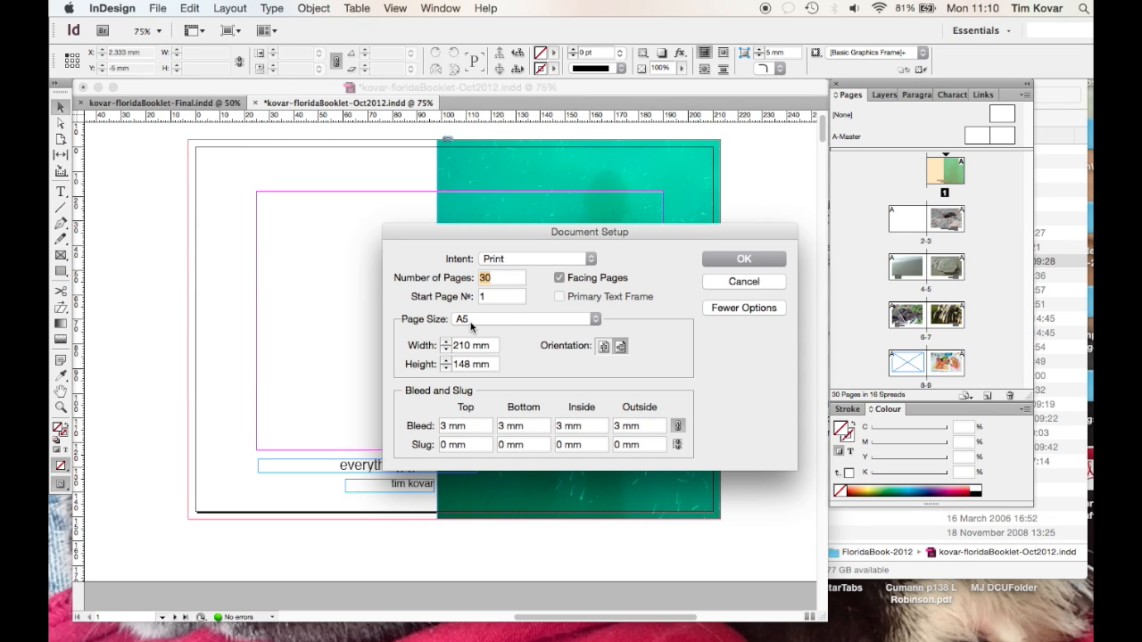
{"action": "mouse_move", "coordinate": [570, 373]}
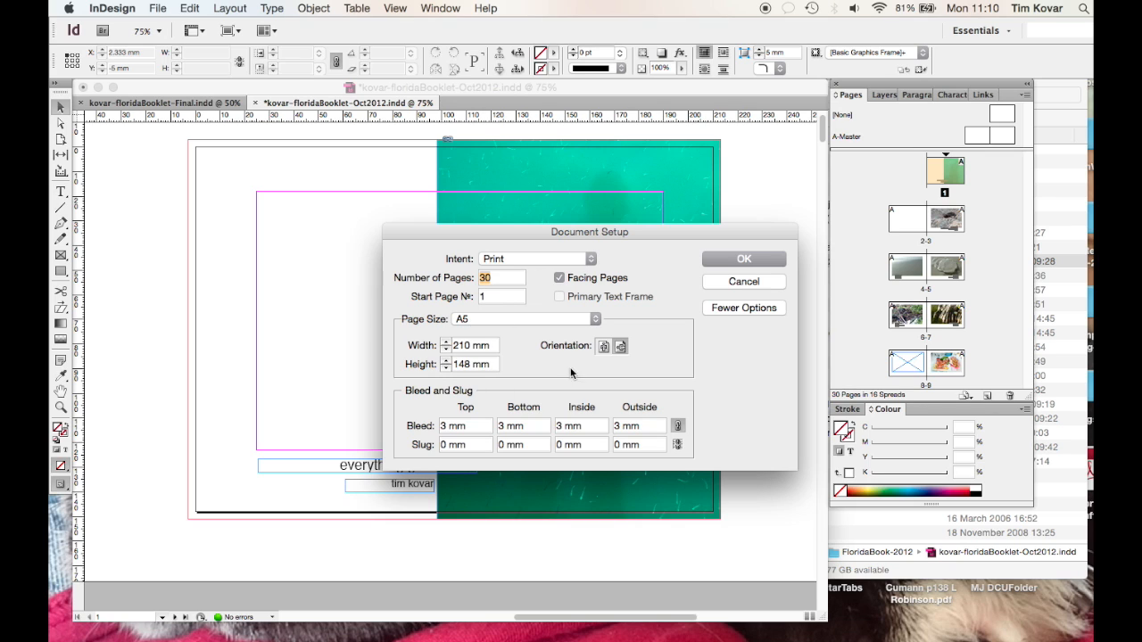
{"action": "mouse_move", "coordinate": [722, 293]}
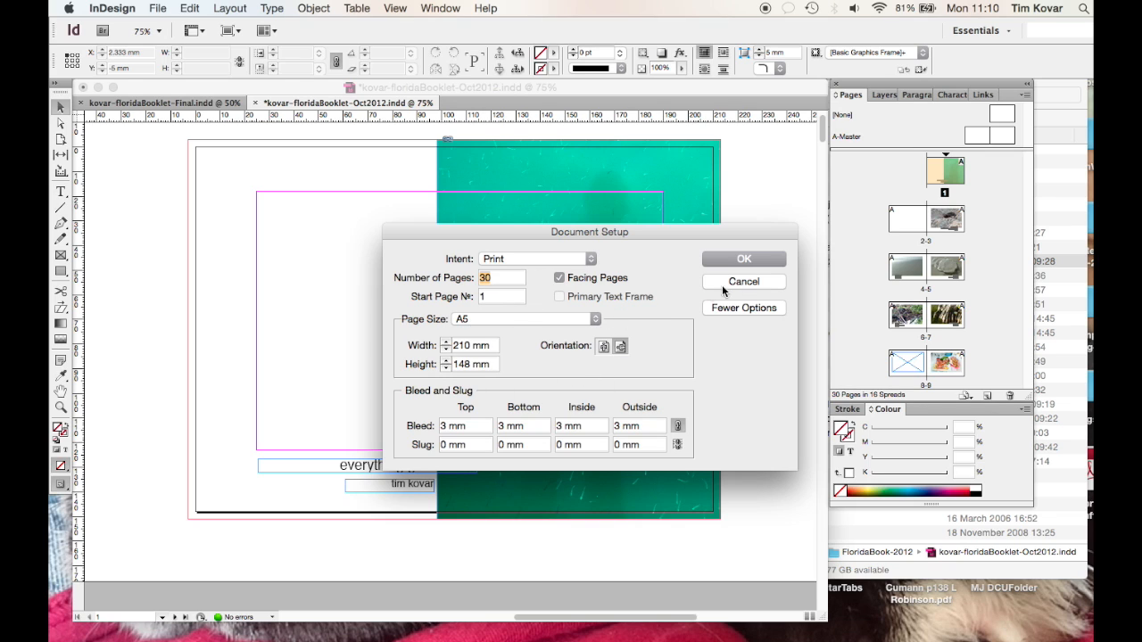
- Cancel Document Setup unchanged and return to the cover spread
{"action": "left_click", "coordinate": [744, 281]}
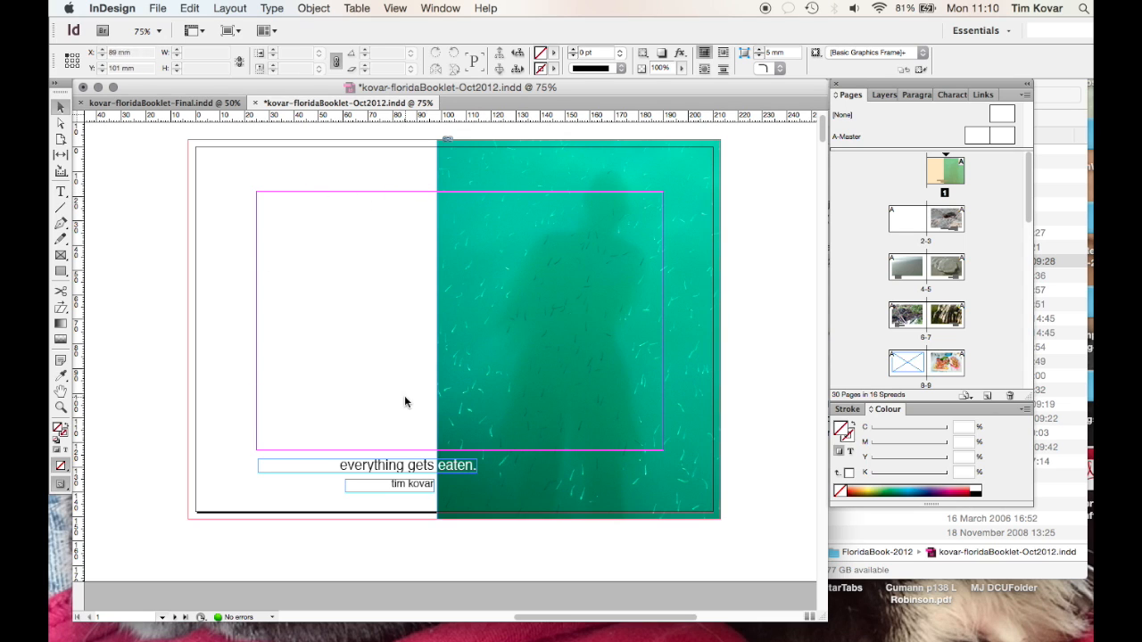
{"action": "scroll", "scroll_direction": "down", "scroll_amount": 3}
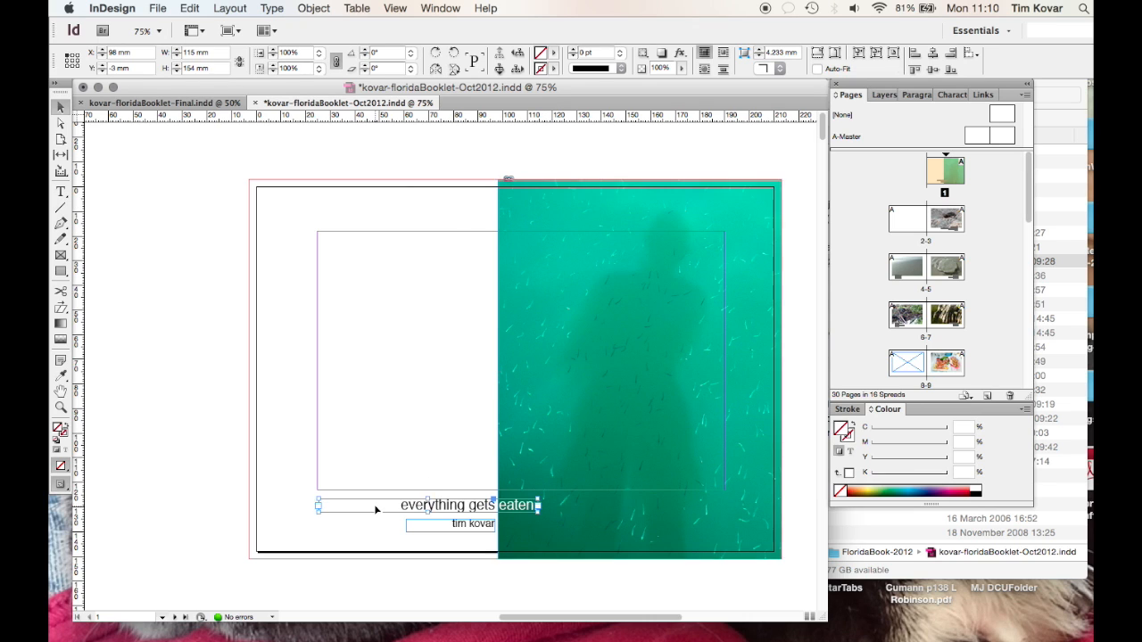
{"action": "left_click", "coordinate": [470, 524]}
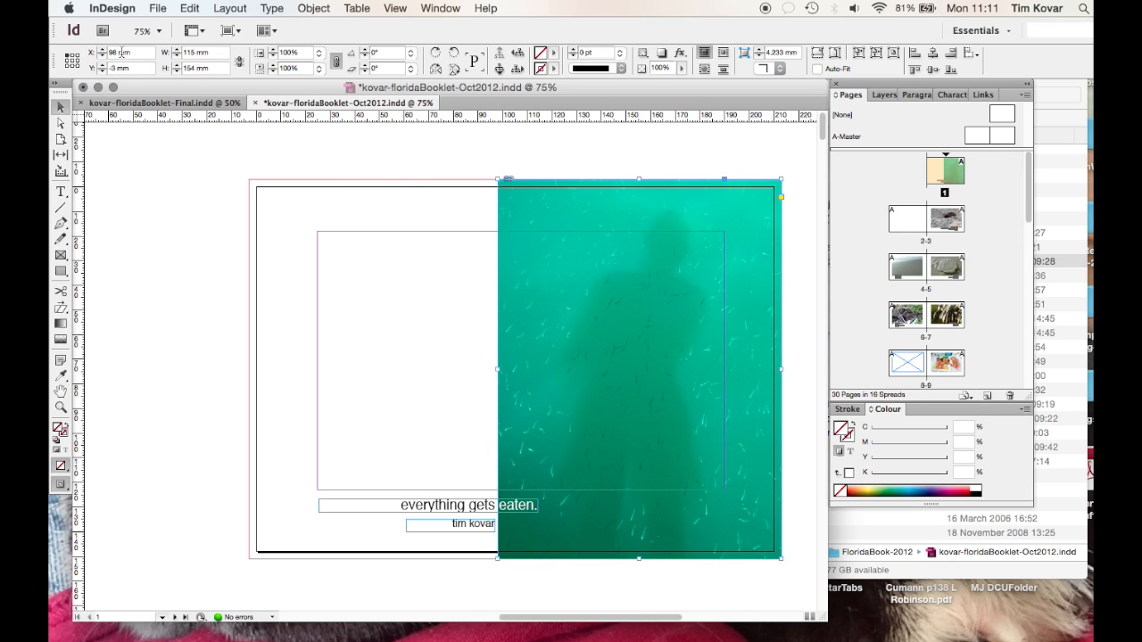
{"action": "mouse_move", "coordinate": [256, 184]}
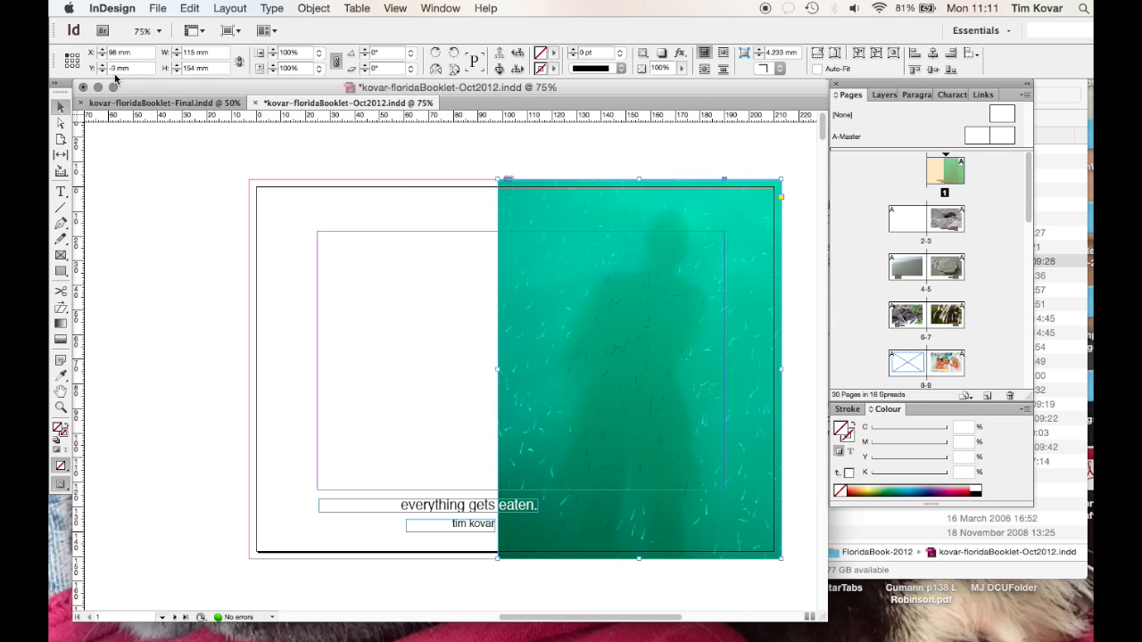
{"action": "mouse_move", "coordinate": [639, 370]}
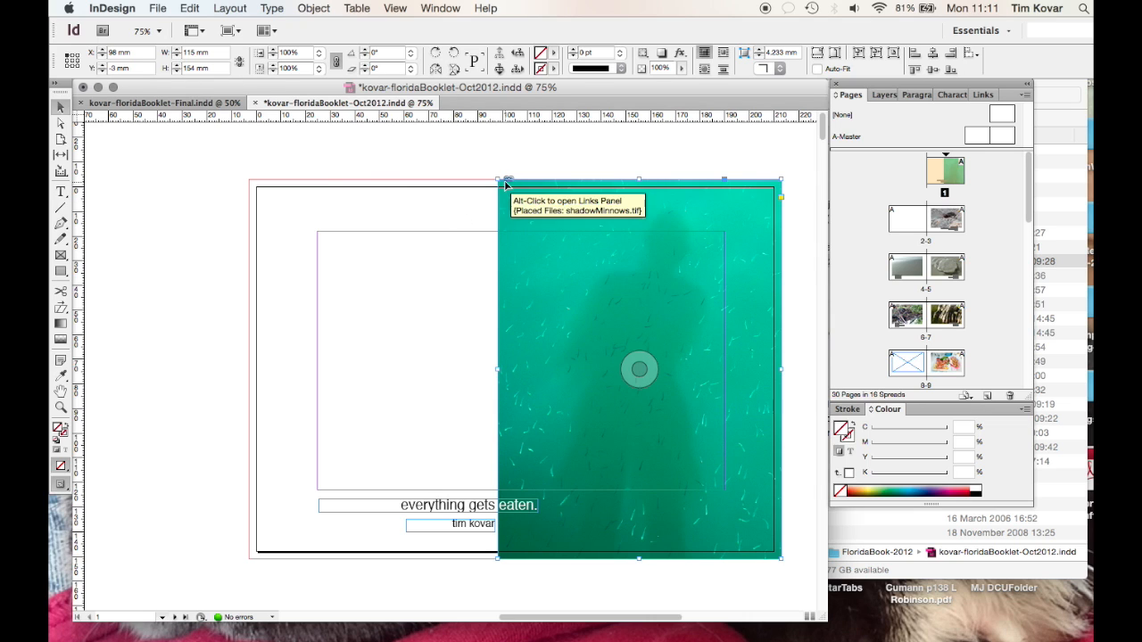
{"action": "mouse_move", "coordinate": [471, 199]}
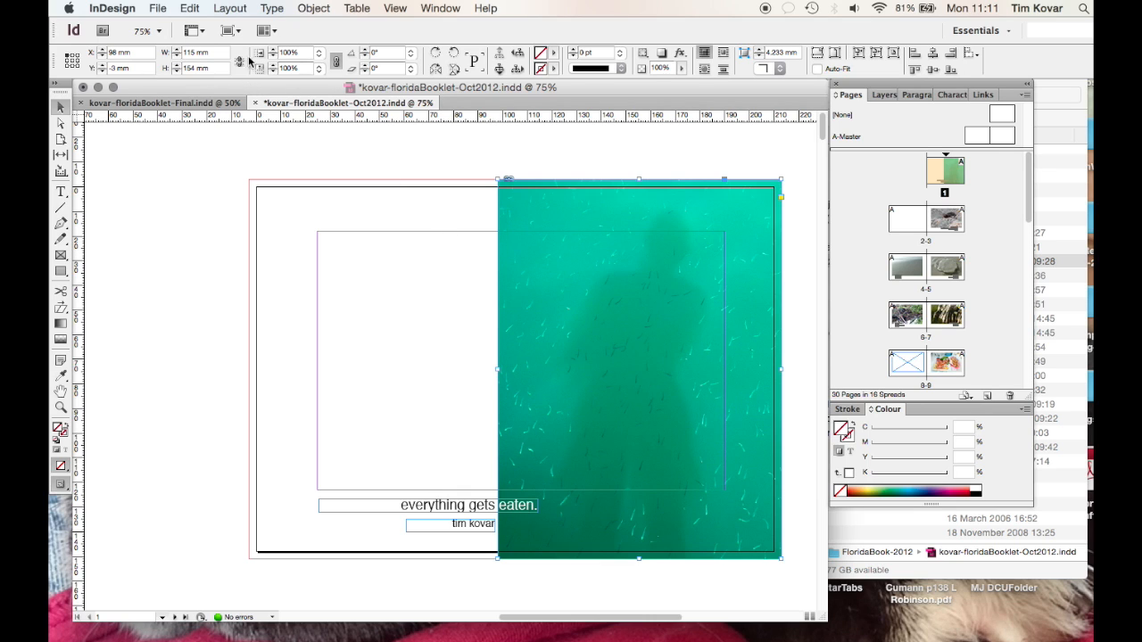
{"action": "mouse_move", "coordinate": [205, 89]}
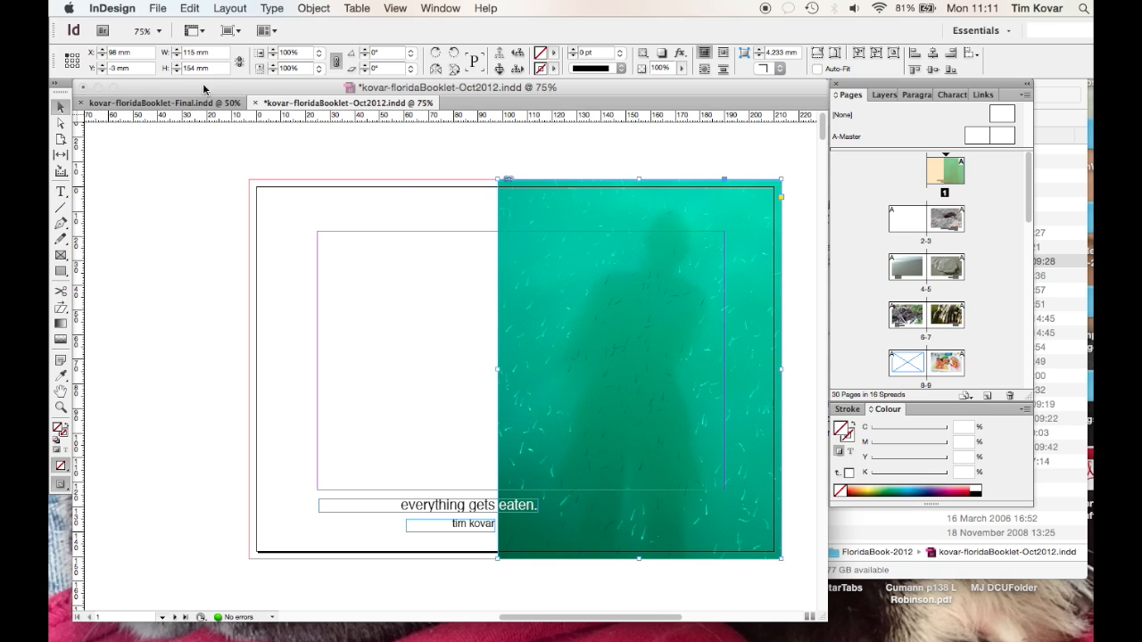
{"action": "mouse_move", "coordinate": [203, 89]}
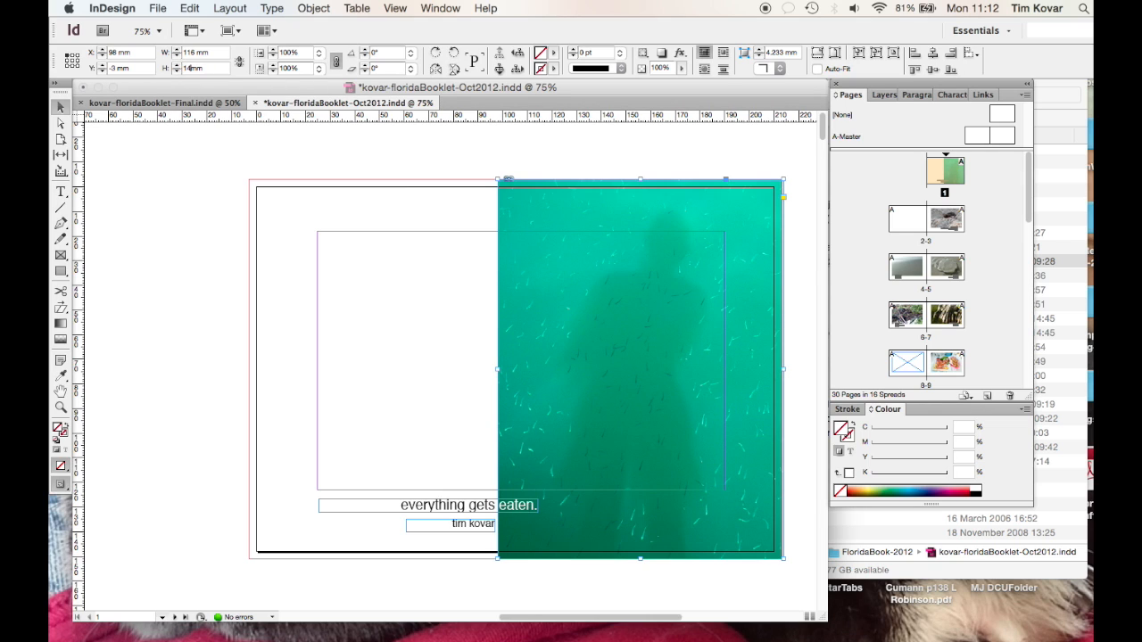
{"action": "type", "text": "145.8mm"}
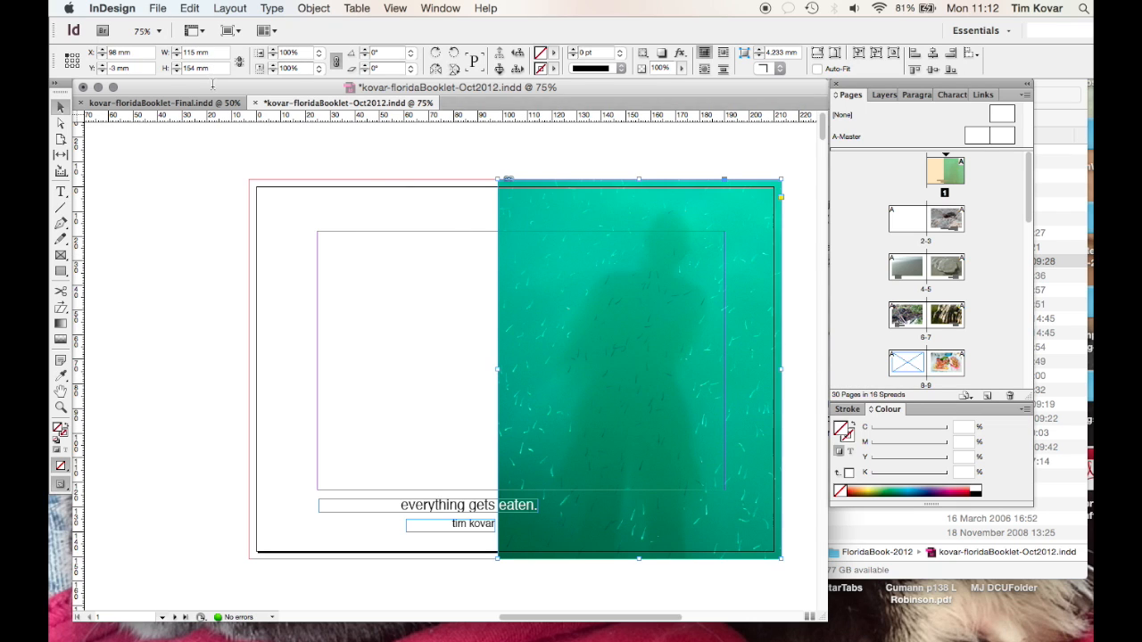
{"action": "mouse_move", "coordinate": [200, 53]}
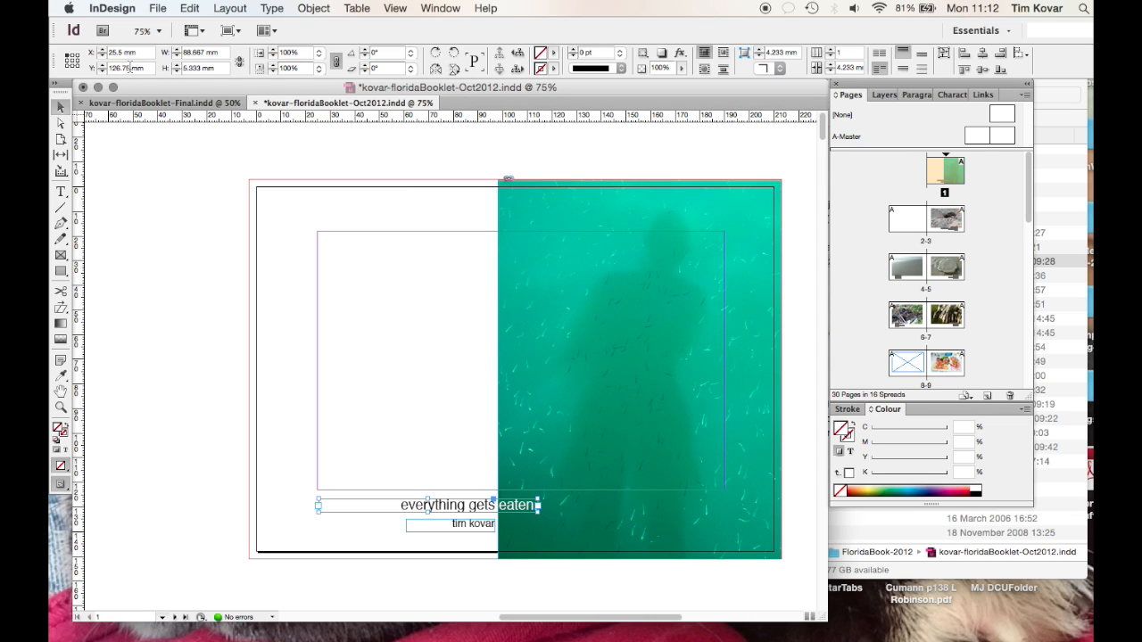
{"action": "mouse_move", "coordinate": [499, 497]}
{"action": "type", "text": "."}
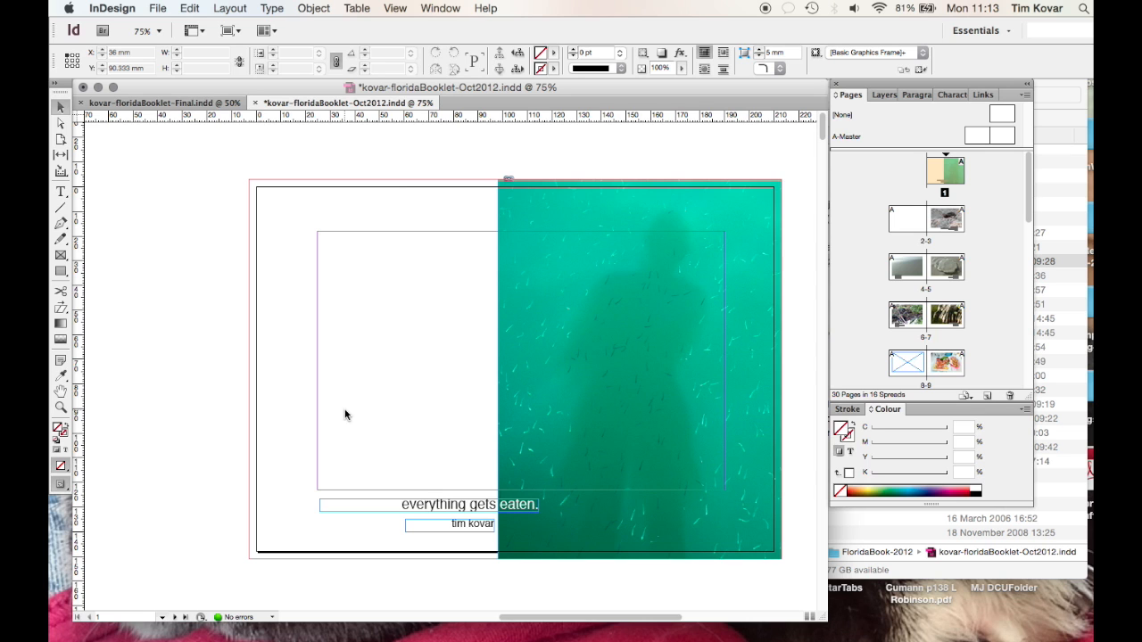
{"action": "scroll", "scroll_direction": "down", "scroll_amount": 3}
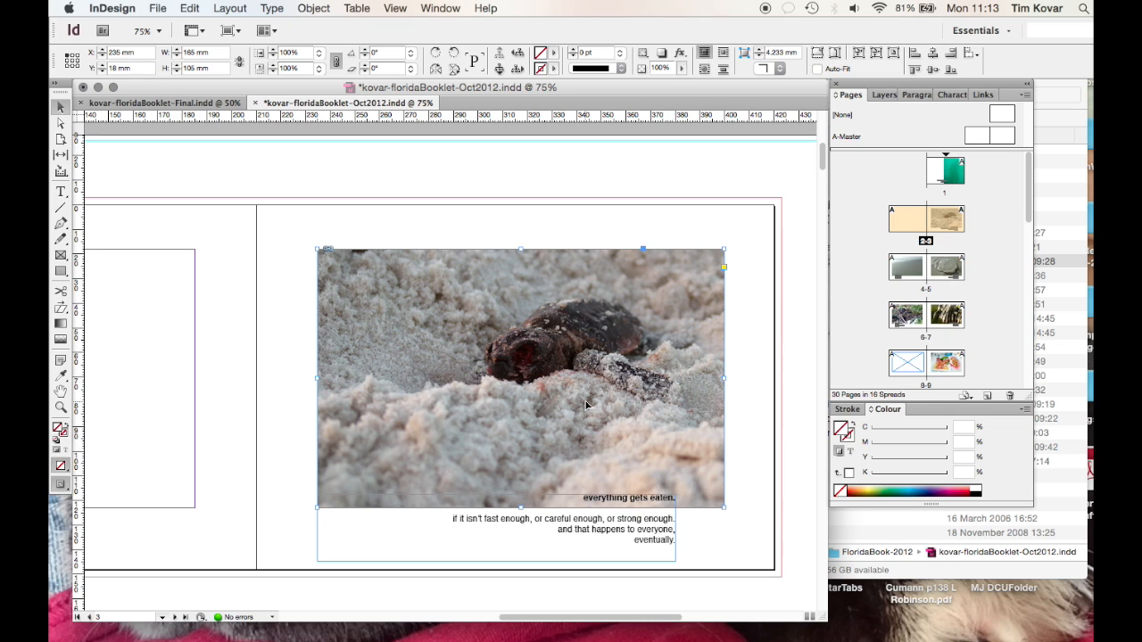
{"action": "mouse_move", "coordinate": [600, 402]}
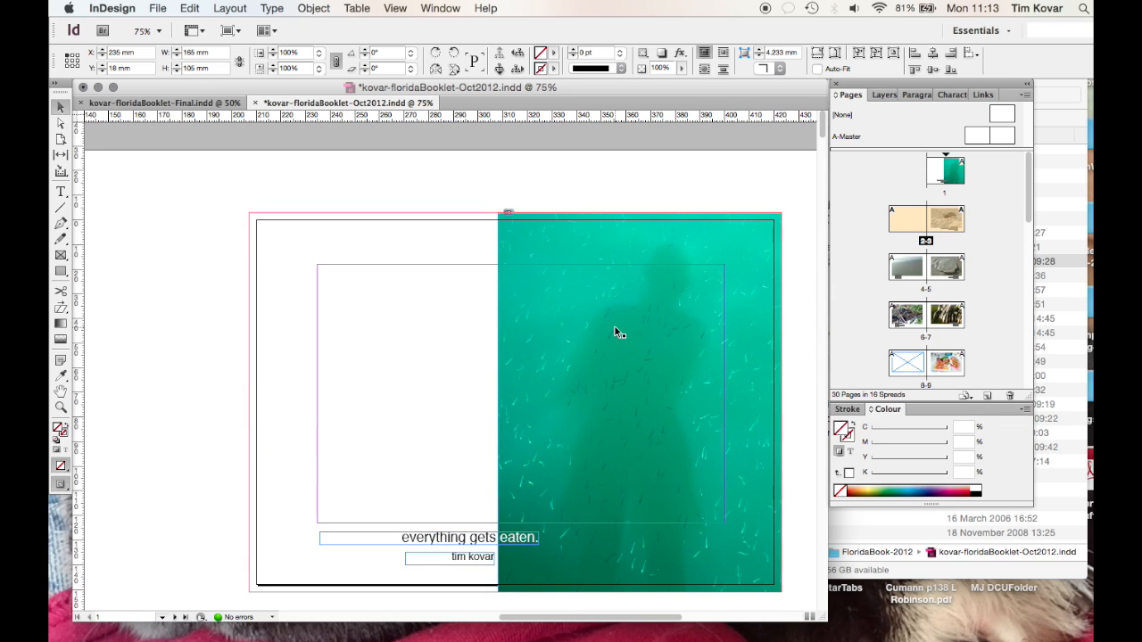
{"action": "mouse_move", "coordinate": [135, 486]}
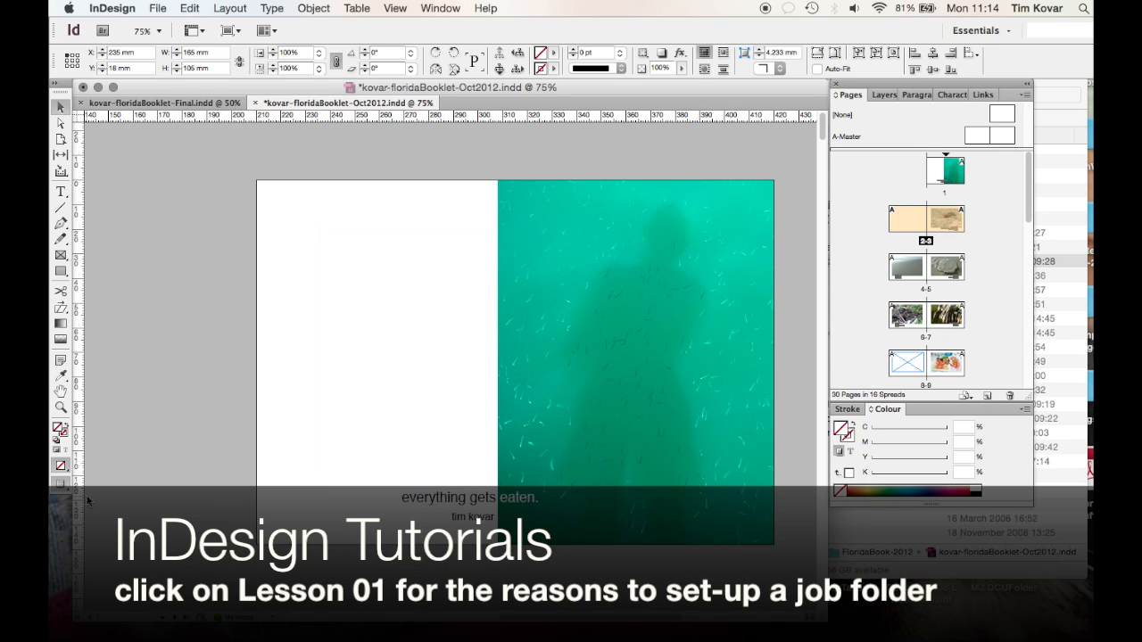
{"action": "mouse_move", "coordinate": [185, 383]}
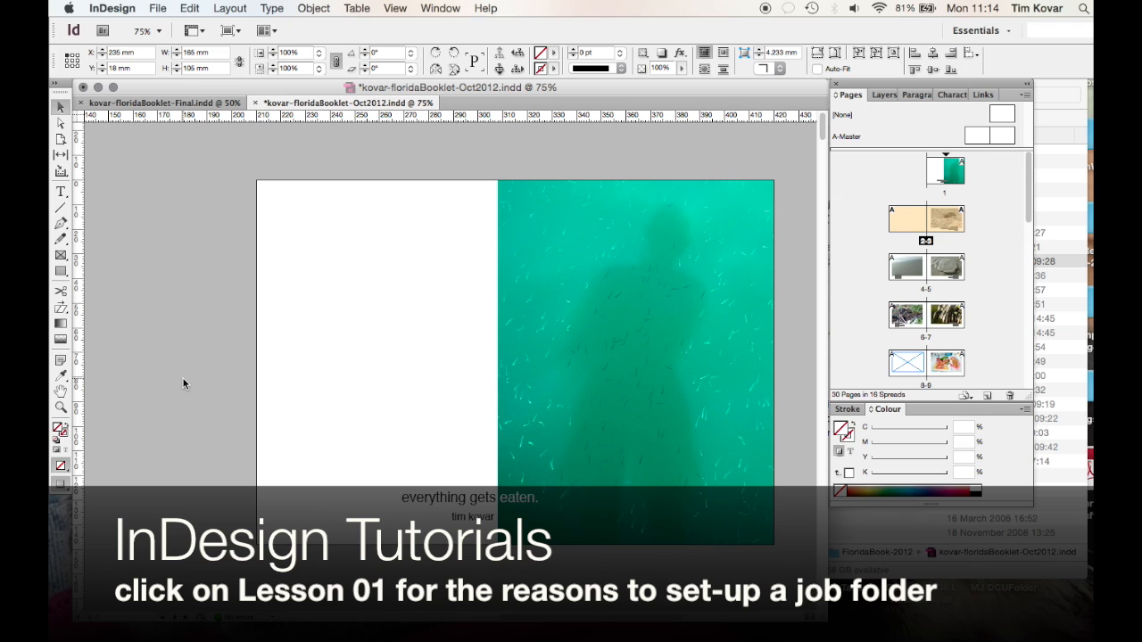